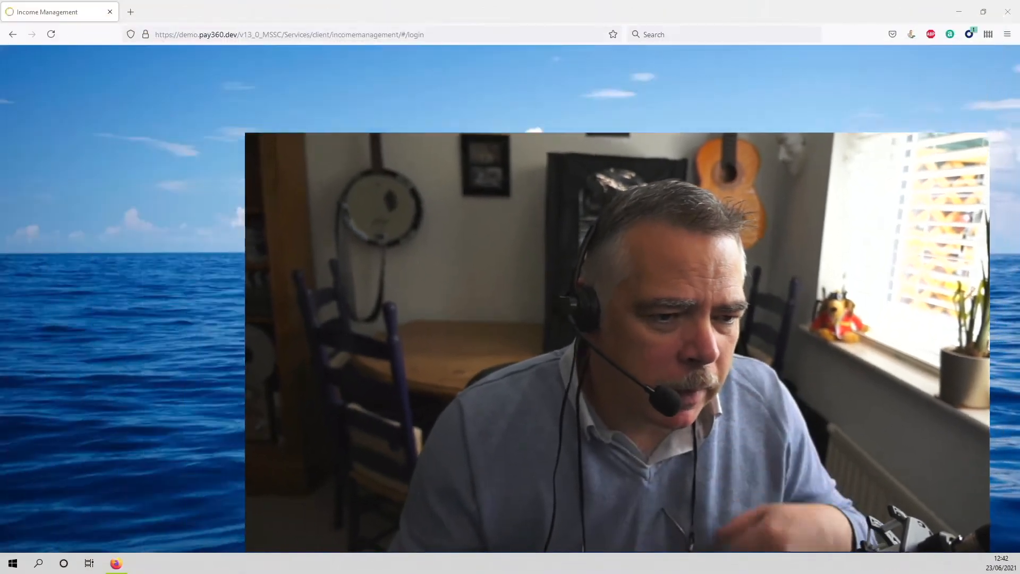
Log in to the test system and reach the Payments Add Accounts page from the navigation menu
click(610, 363)
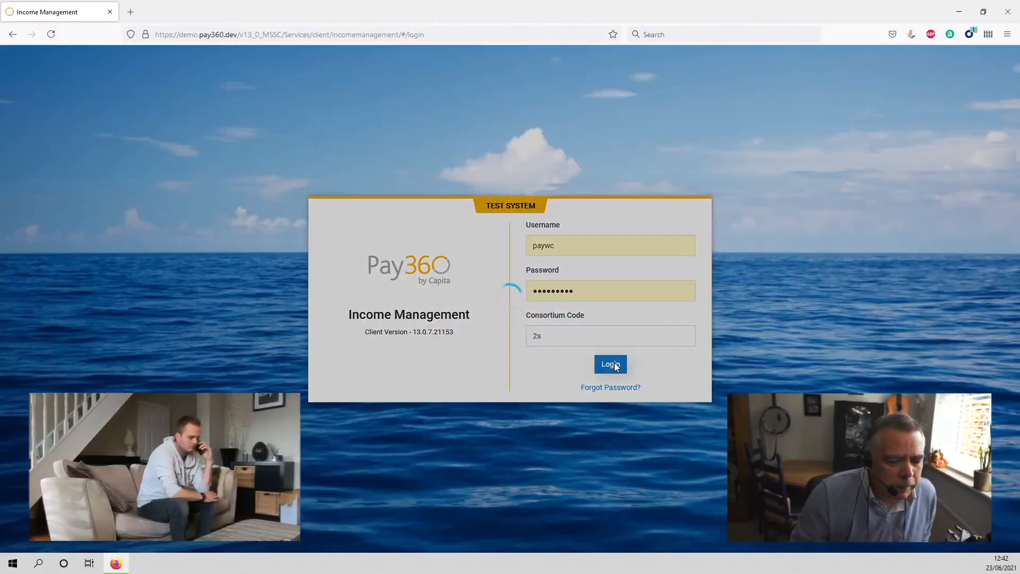
click(610, 364)
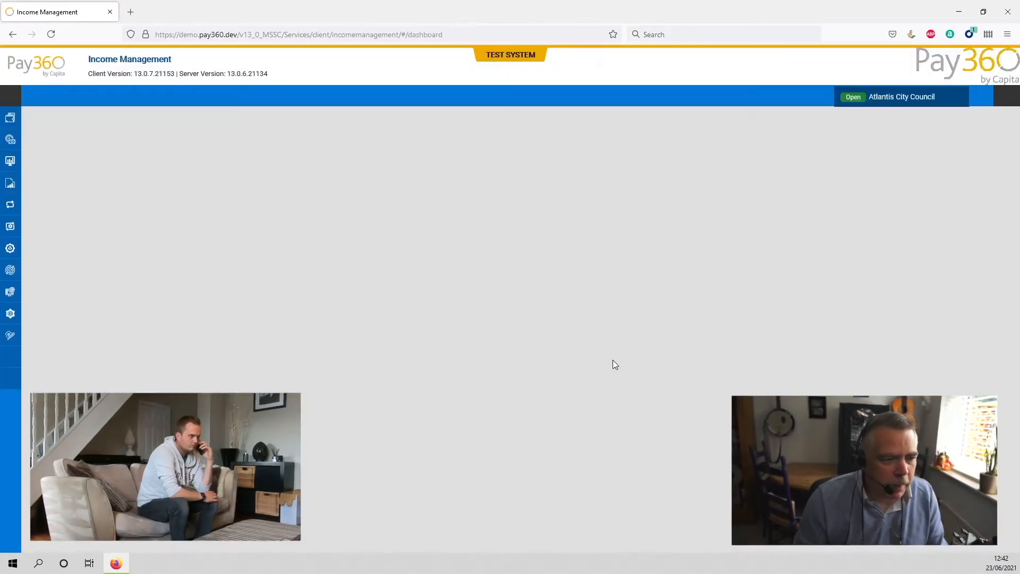
click(10, 95)
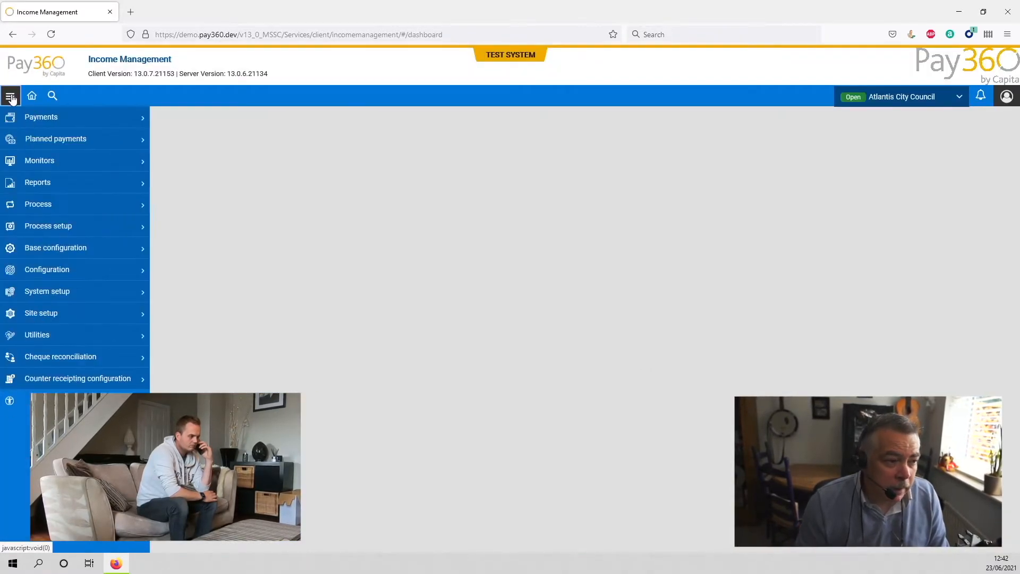
click(41, 117)
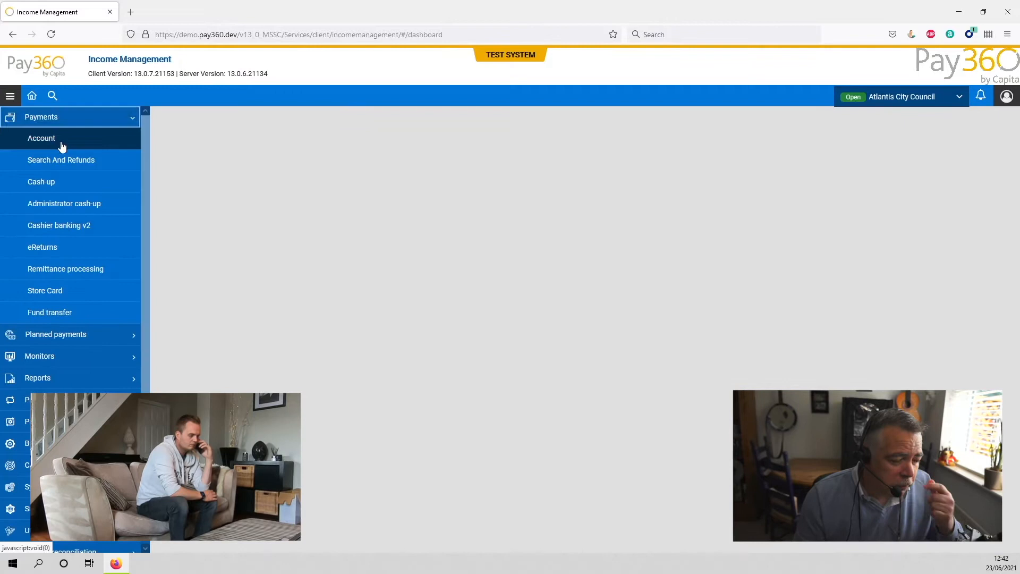
click(41, 138)
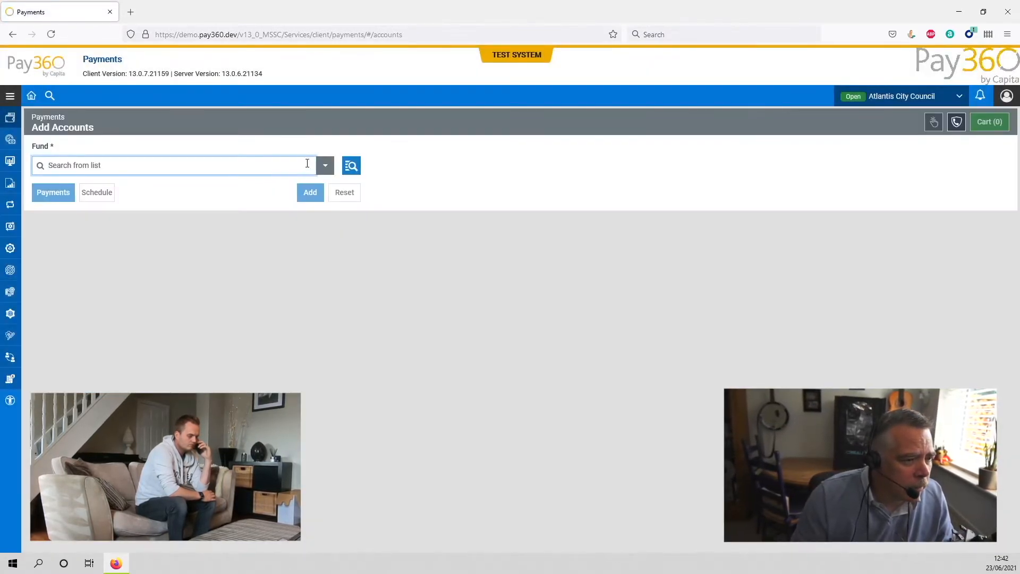
Add a 100.00 payment on fund 01 Council Tax for account CT98765432 (balance 900.00) to the cart
click(172, 165)
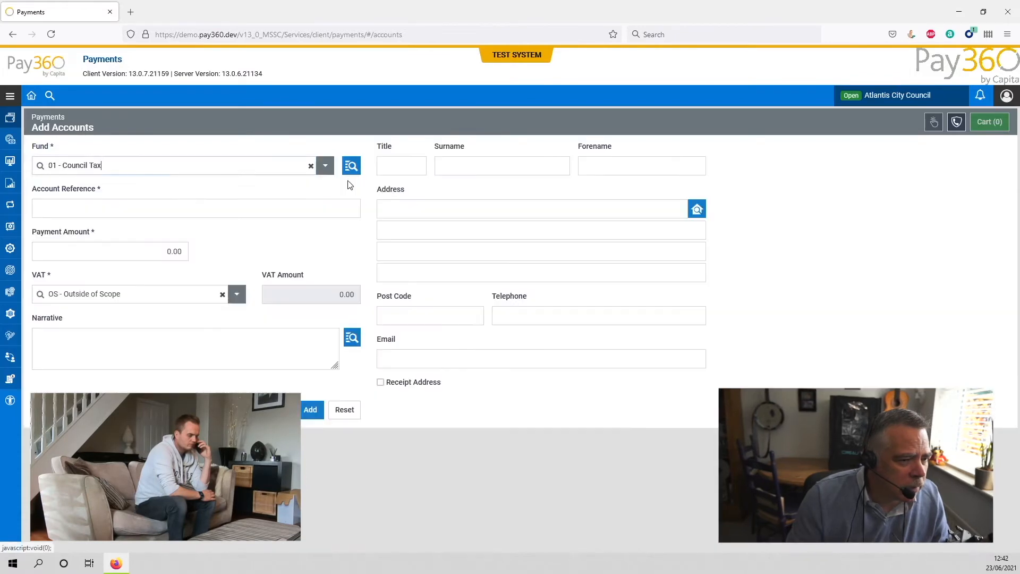
click(351, 166)
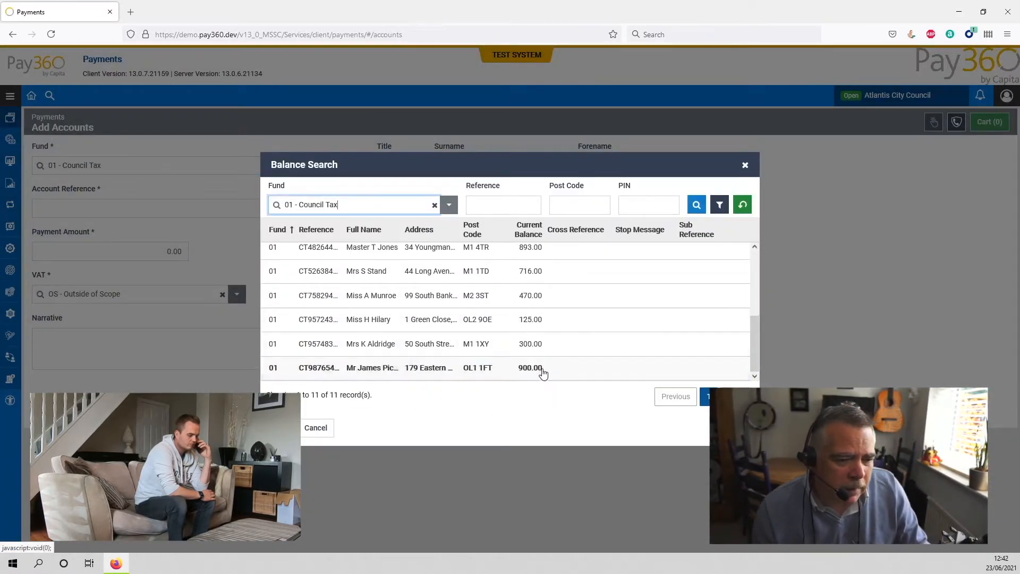
click(372, 368)
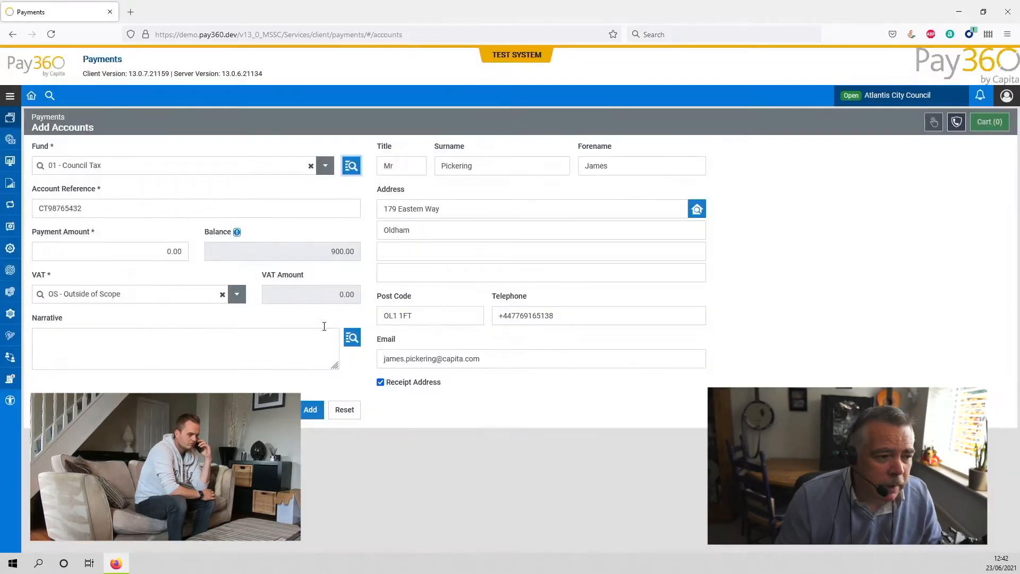
text(10)
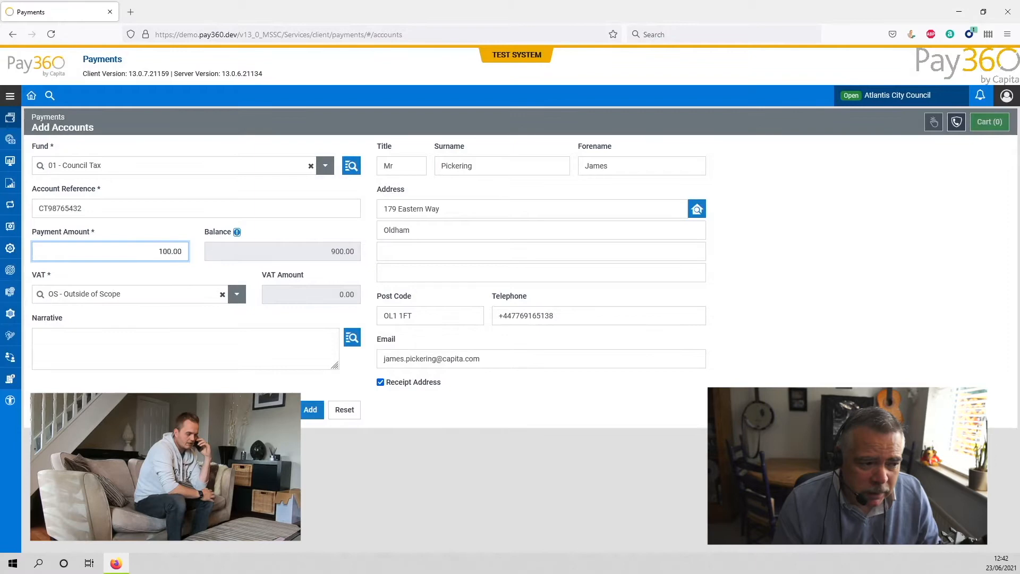
click(311, 409)
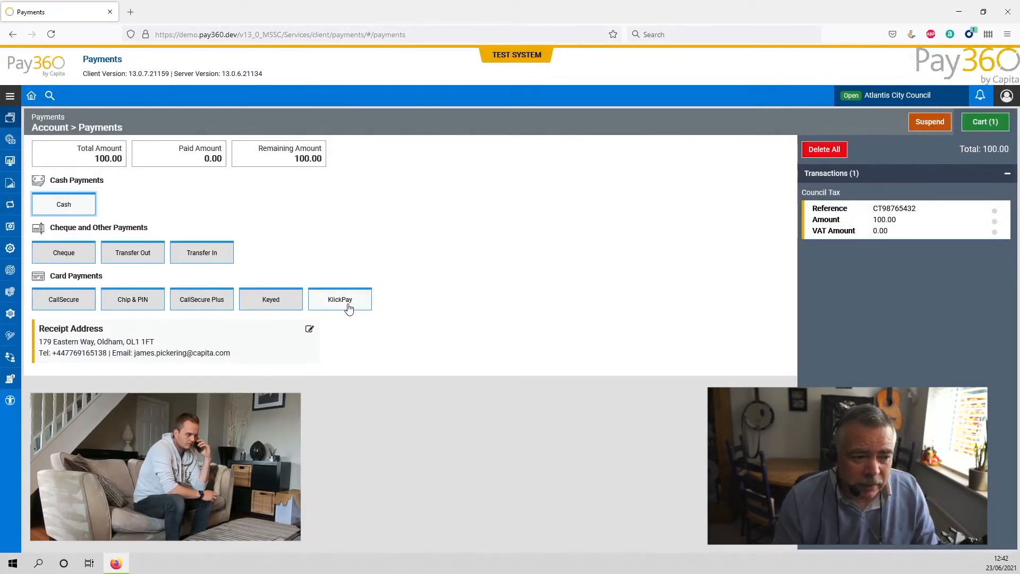
Choose KlickPay, fill the Pay Reference 'Payment as agreed' and send the secure link for 100.00
click(340, 300)
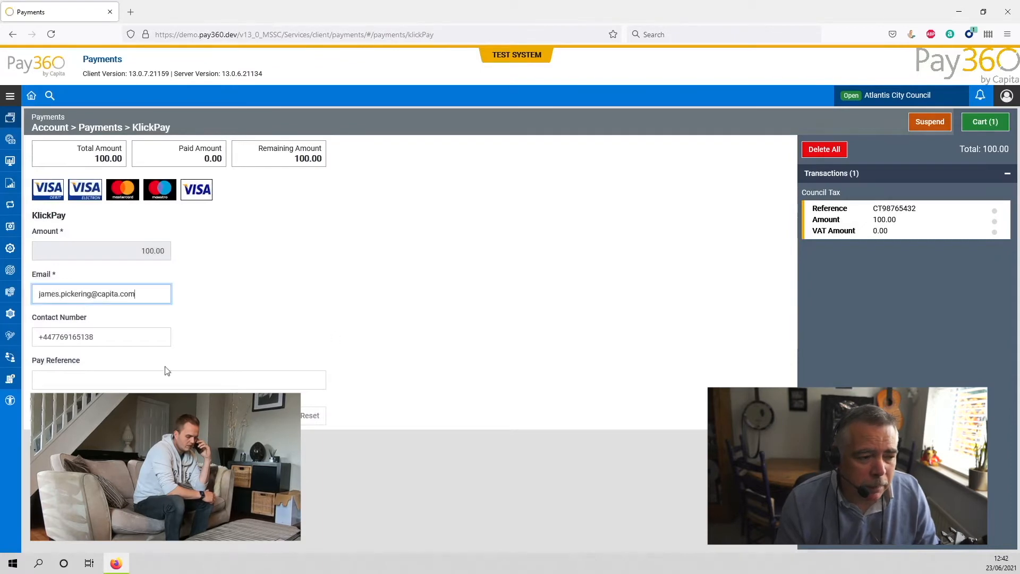
text(Link for)
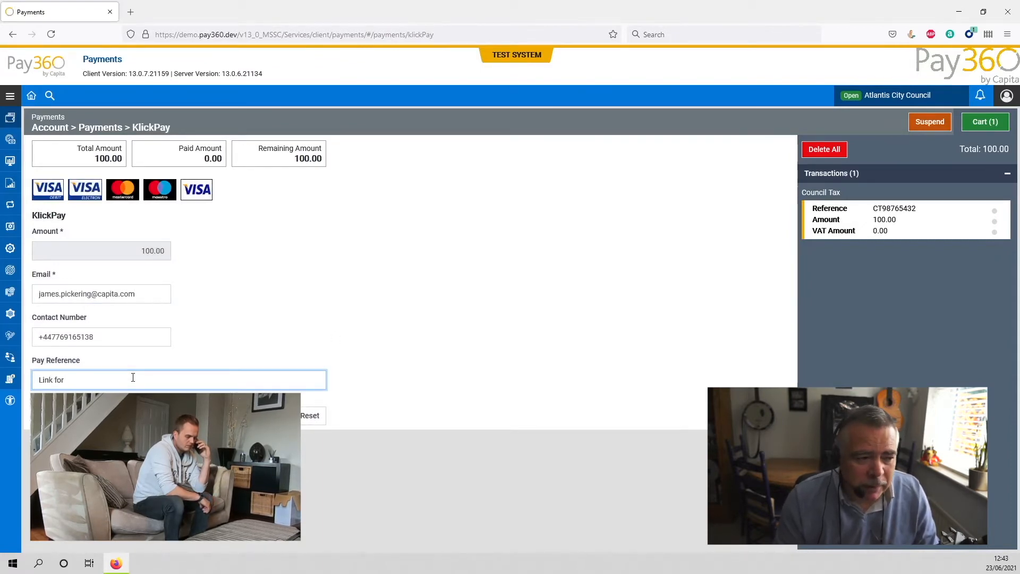
text(Payment as)
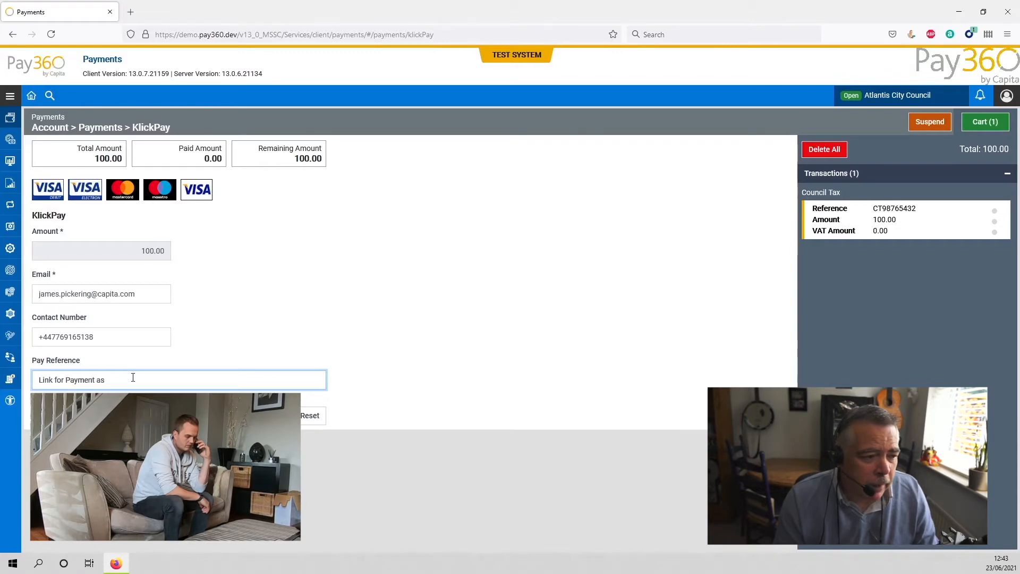
text(agree)
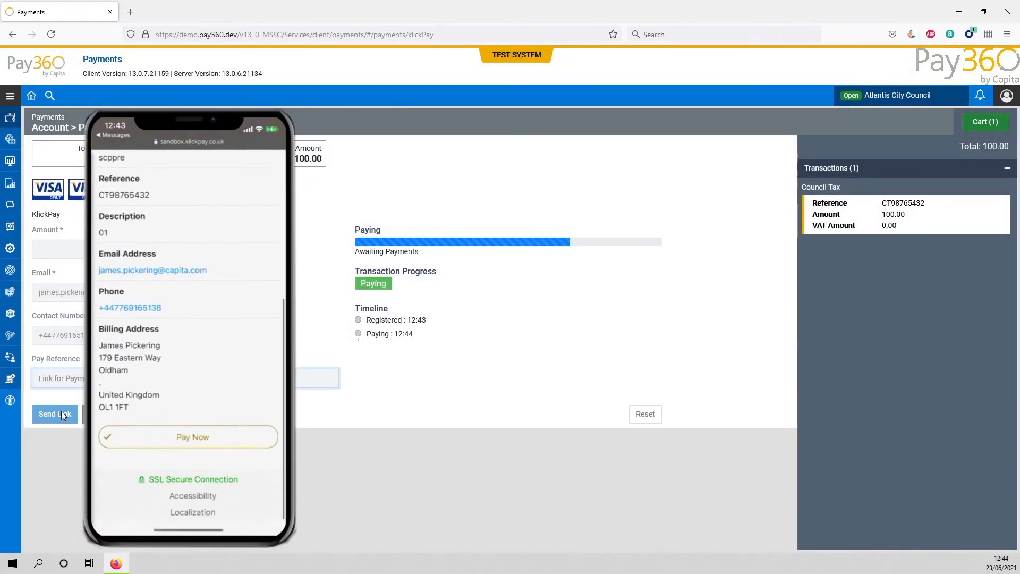
click(192, 437)
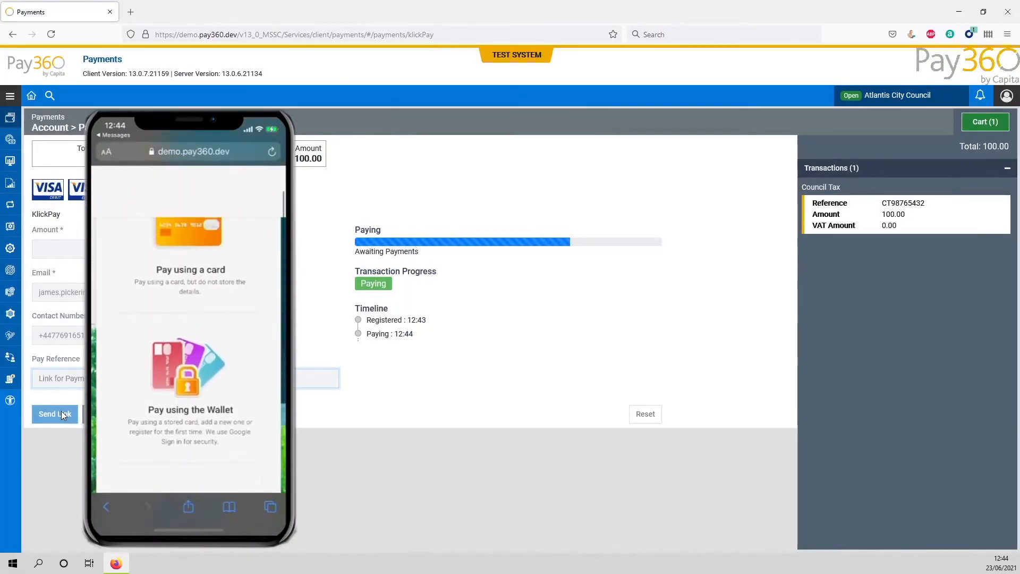
click(190, 280)
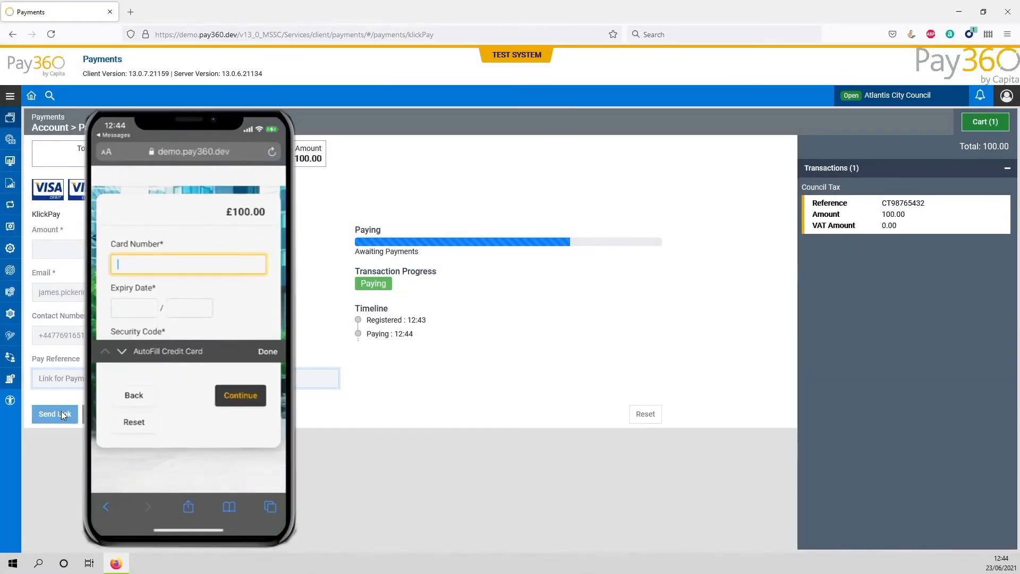
text(44443)
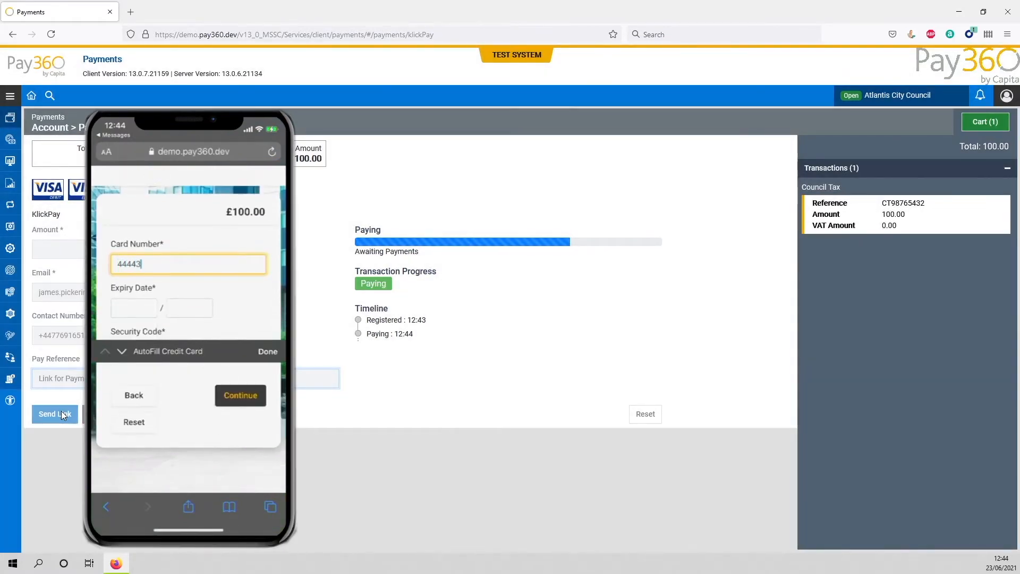
text(333222)
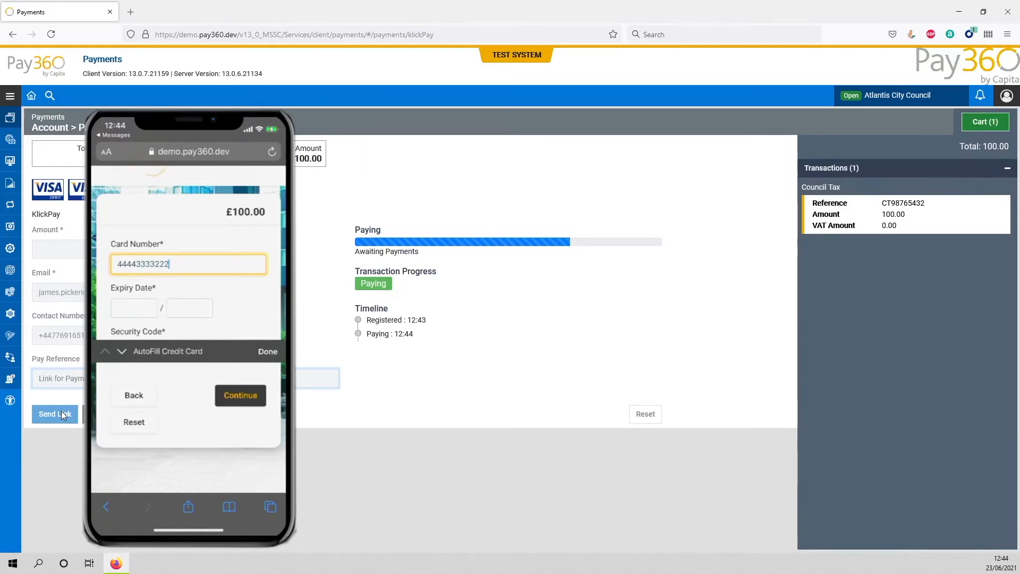
text(21111)
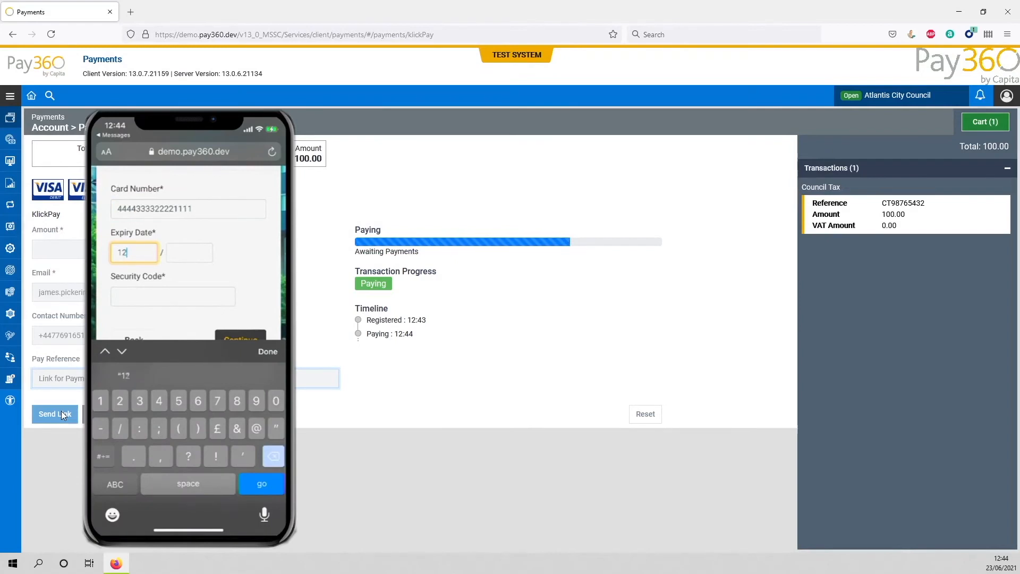
text(21)
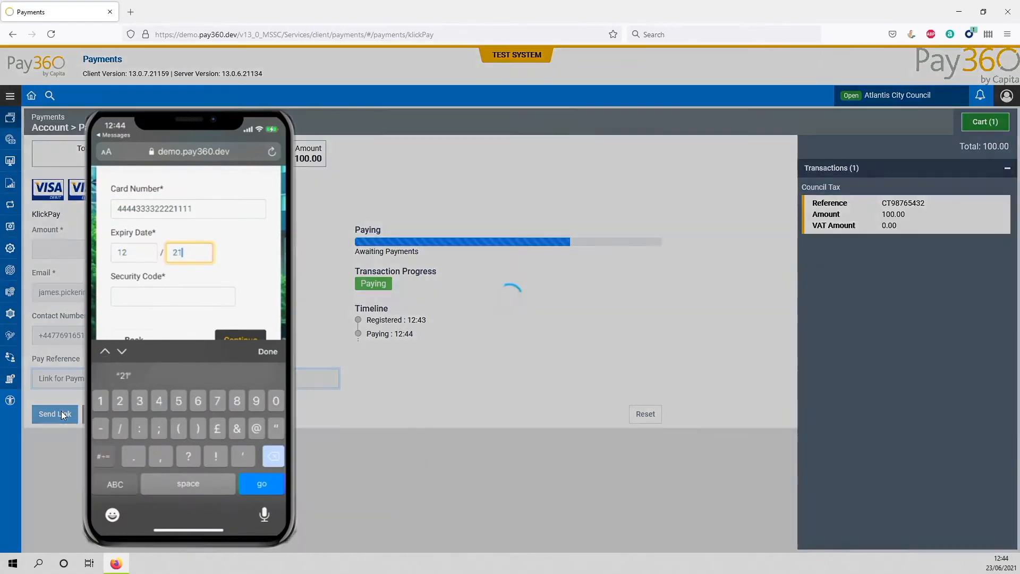
text(12)
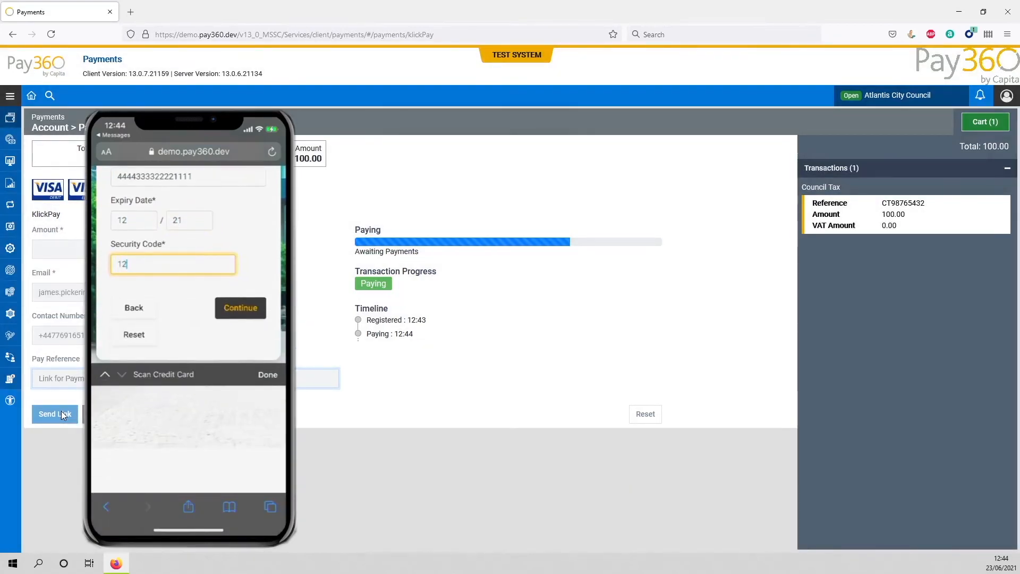
Continue to the payment review and submit the 100.00 card payment
click(240, 308)
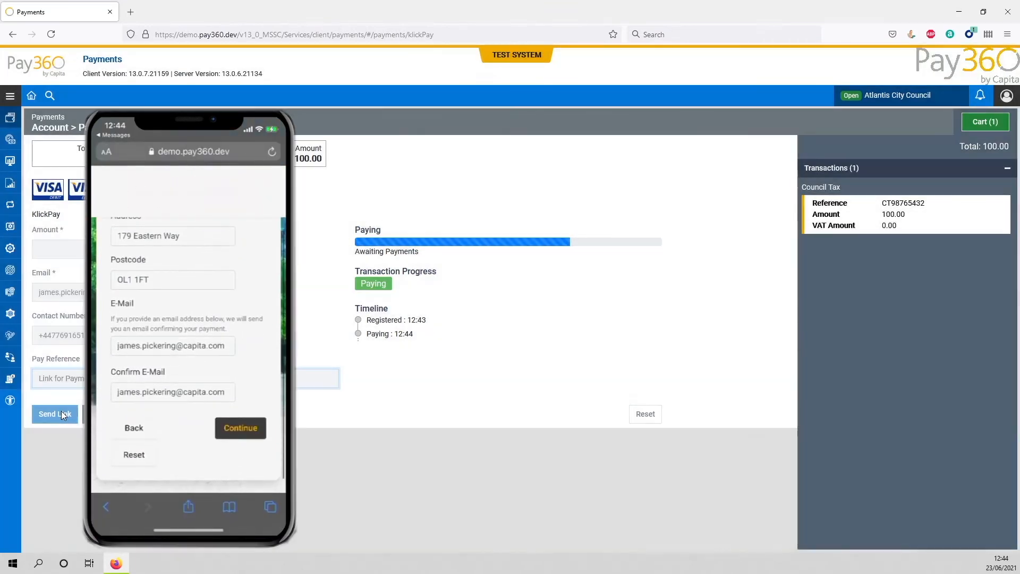
click(240, 428)
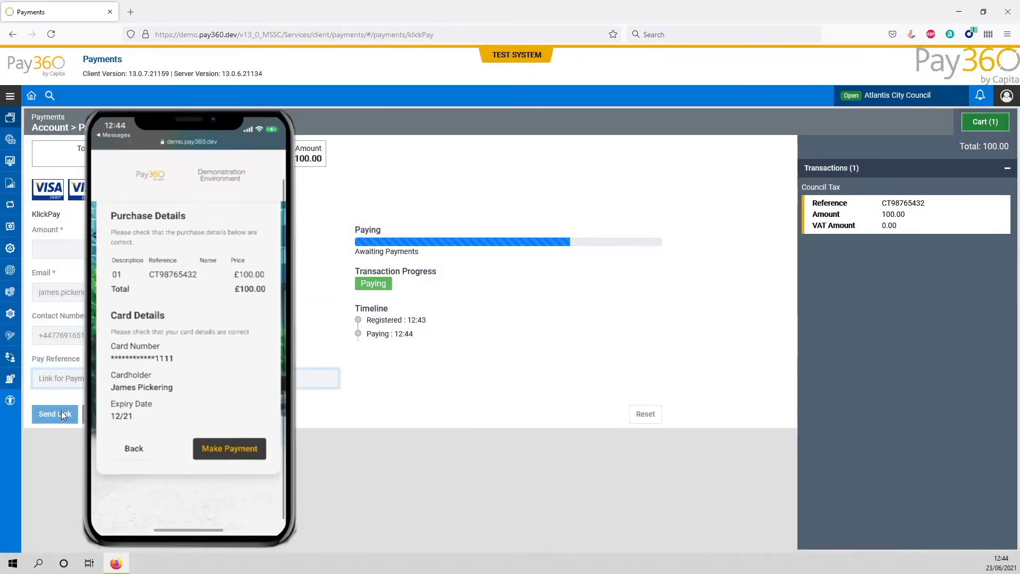
click(229, 448)
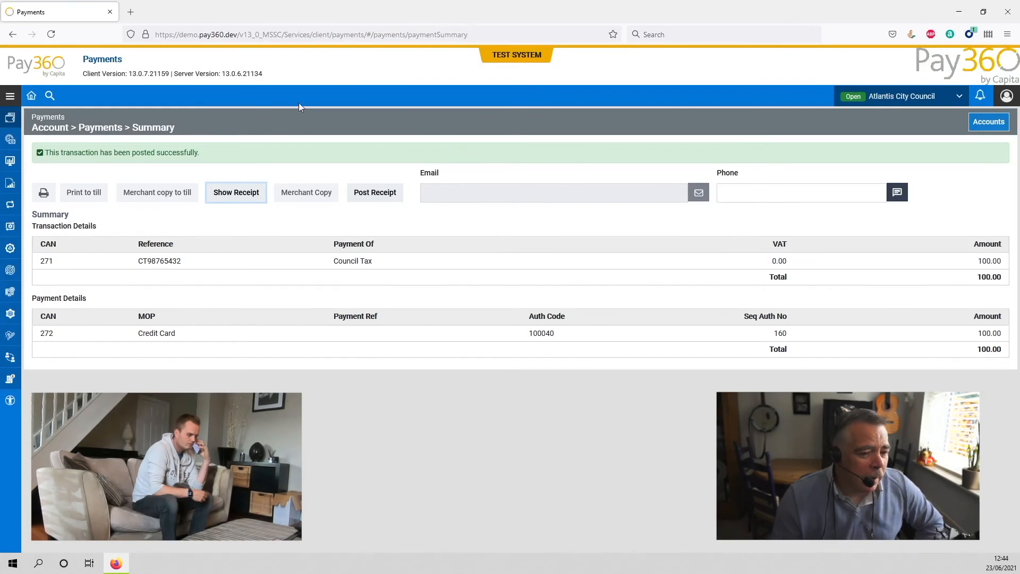
Show the customer receipt for the posted 100.00 Council Tax card payment
click(236, 193)
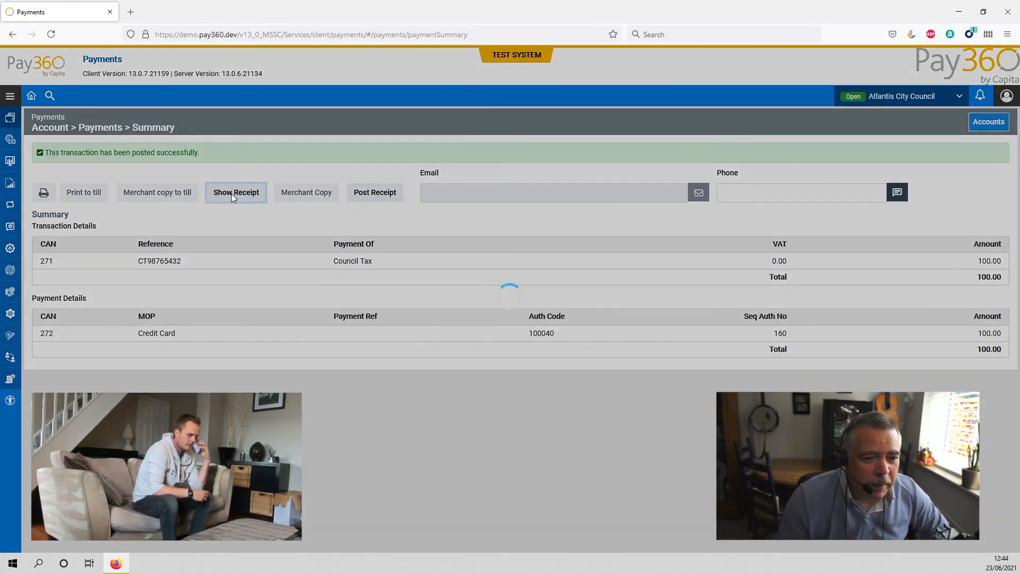
click(235, 192)
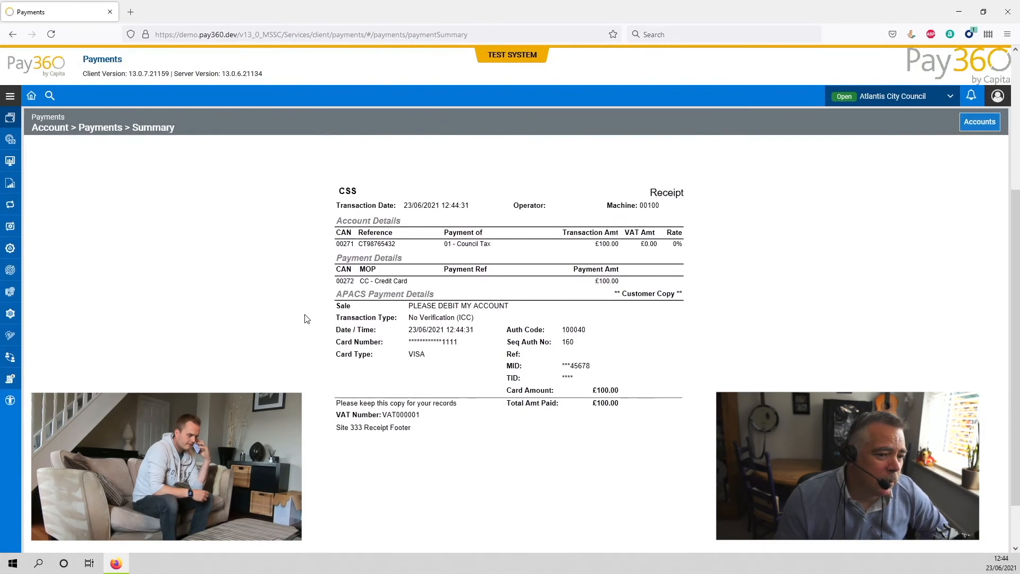